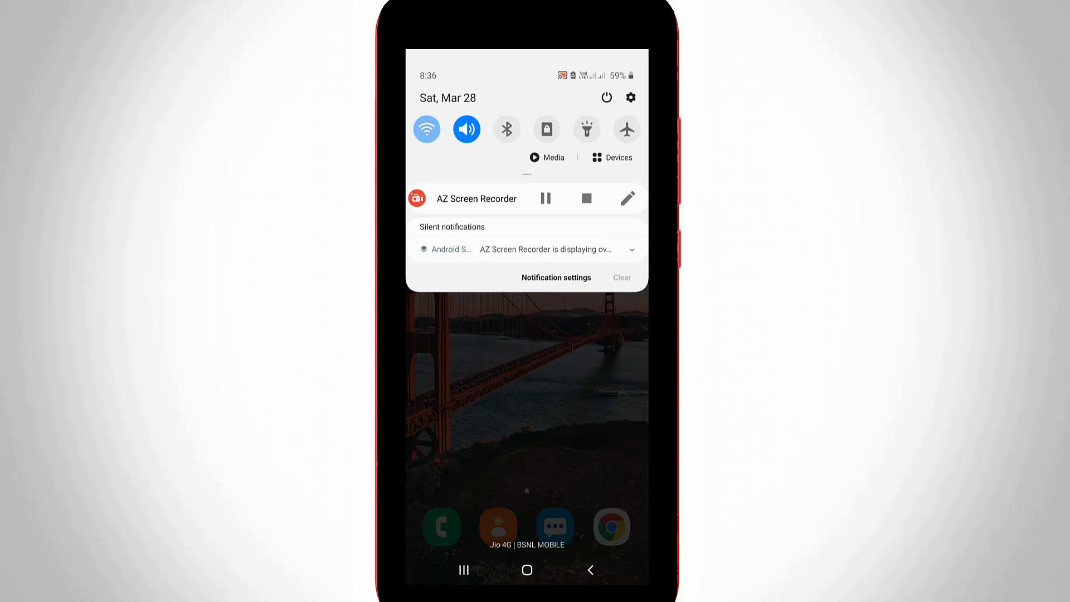
# Reach the Wi-Fi settings page from Quick Settings, showing the connected Icom-Wireless network
pyautogui.click(426, 129)
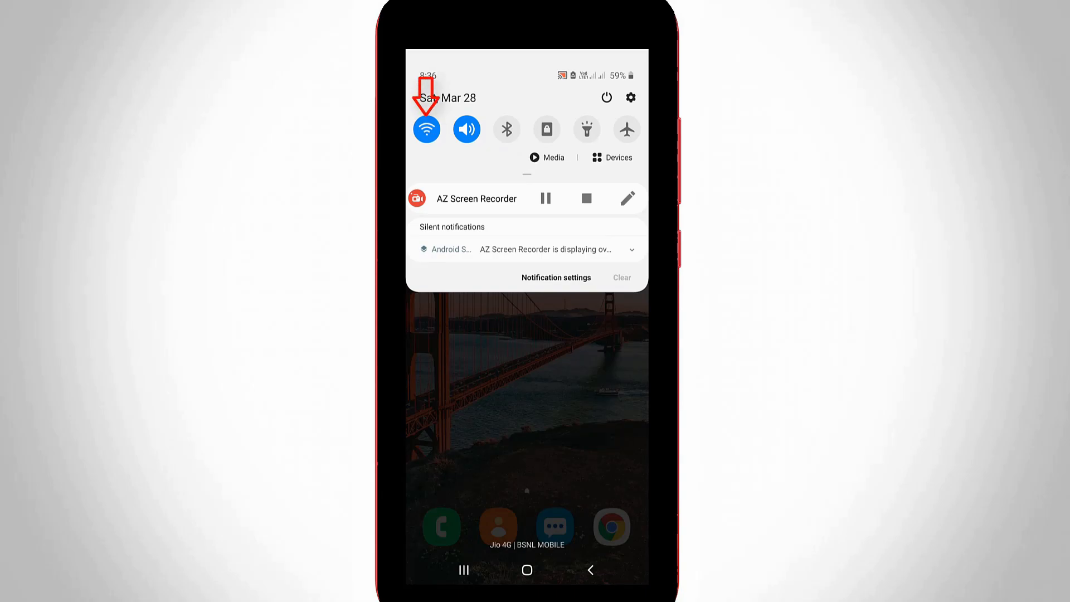
pyautogui.click(426, 129)
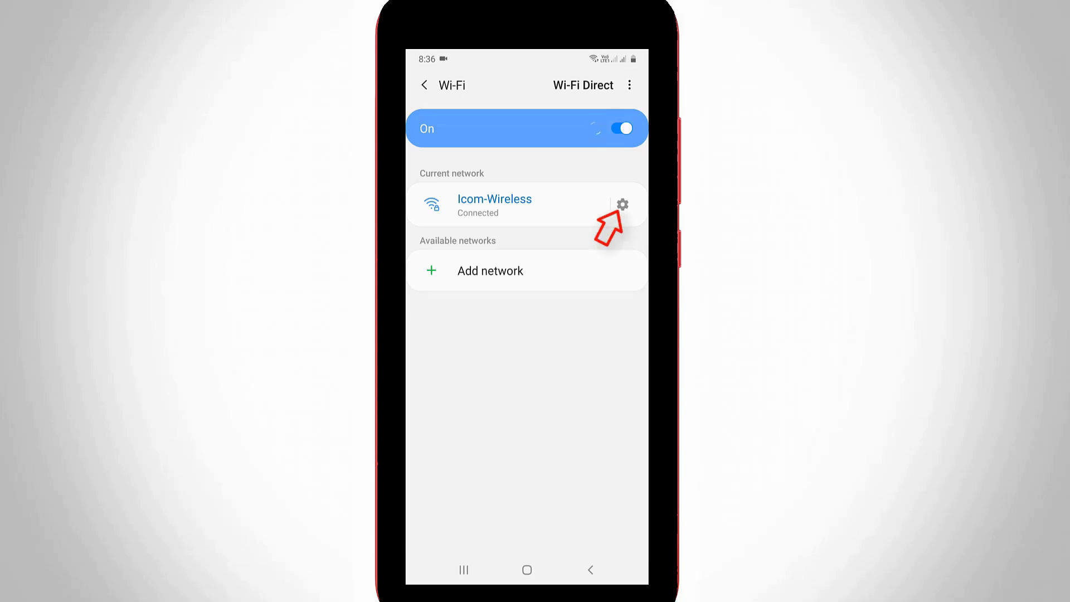
# Set Icom-Wireless's MAC address type to Phone MAC and reconnect to it
pyautogui.click(620, 205)
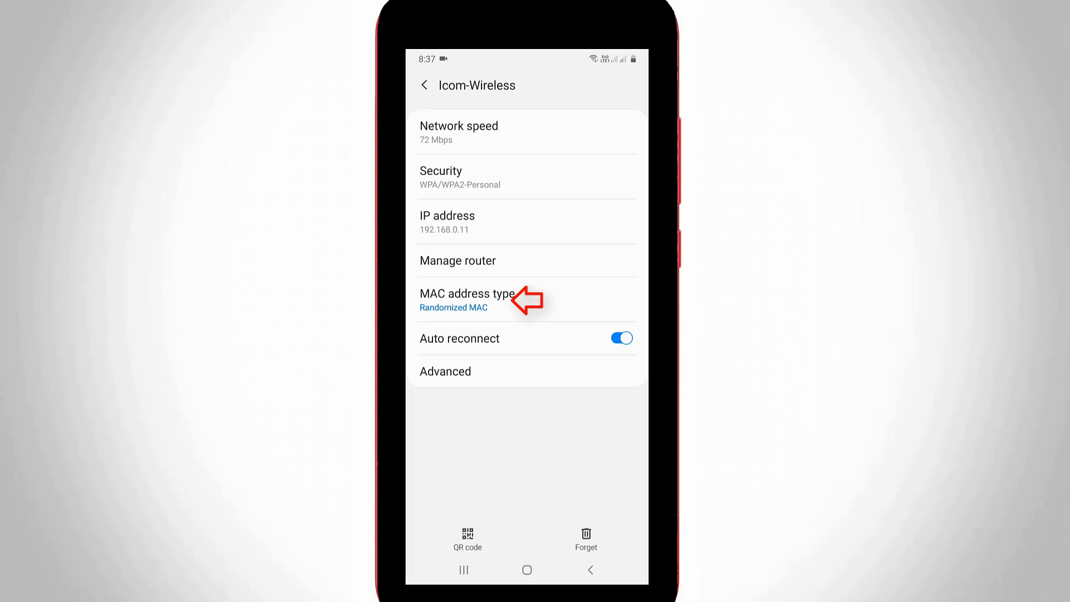
pyautogui.click(468, 300)
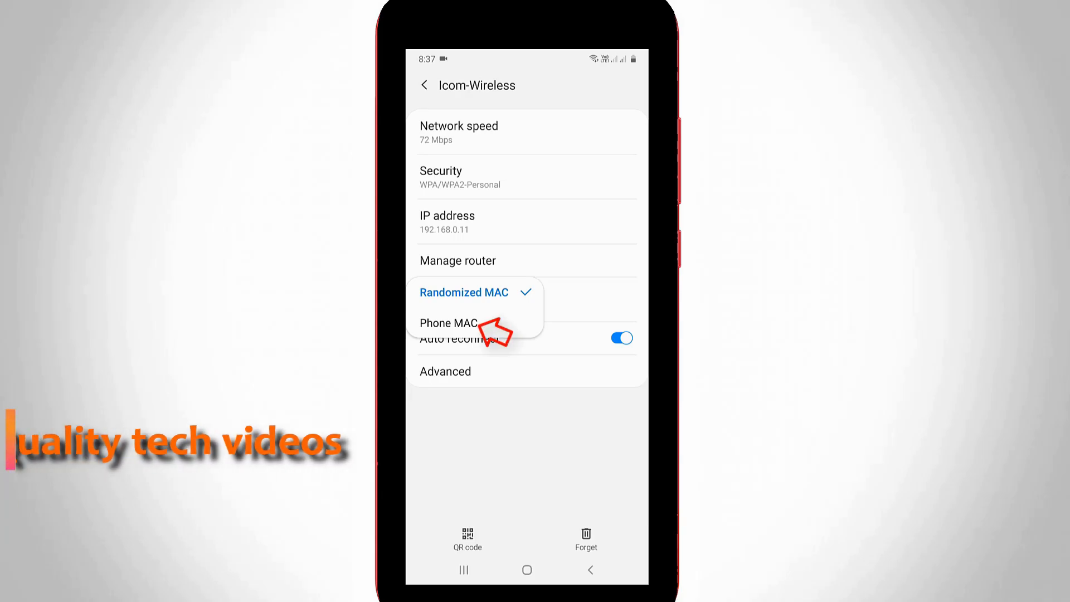
pyautogui.click(424, 85)
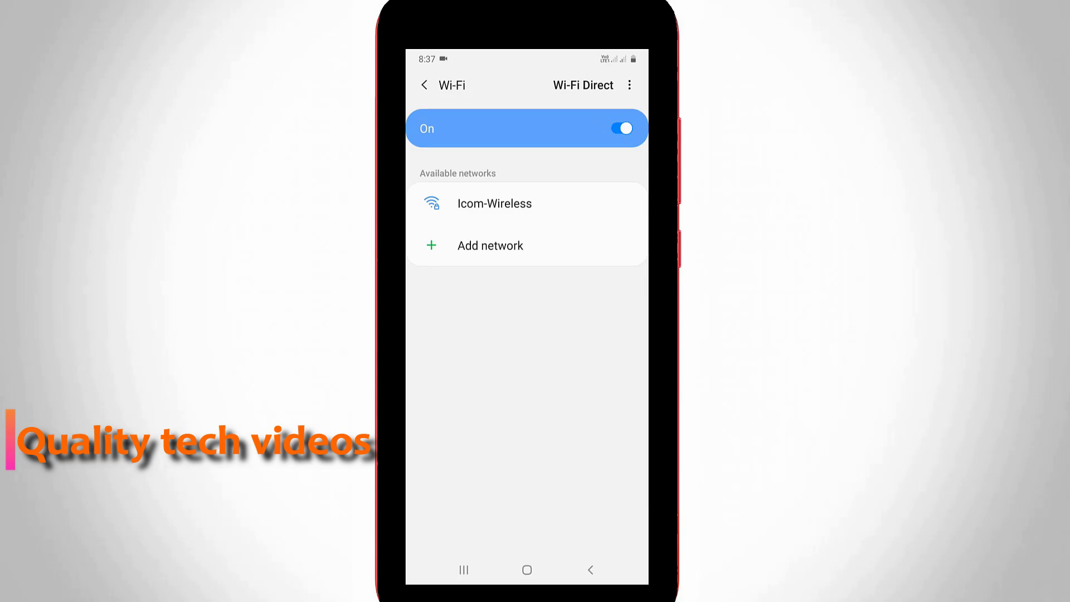
pyautogui.click(493, 203)
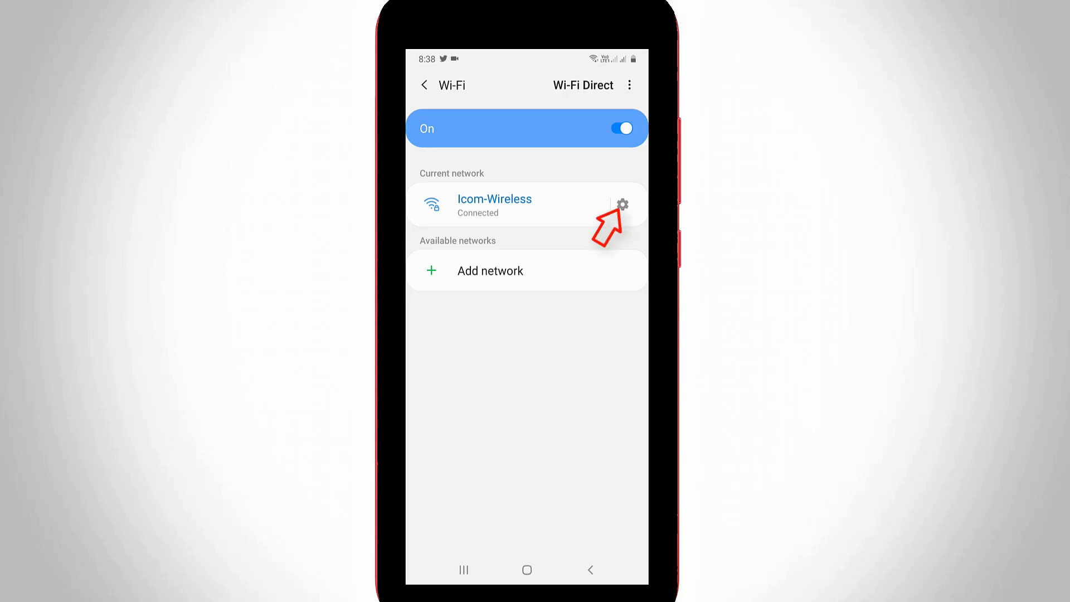
# Save Icom-Wireless's advanced settings with DHCP addressing and Proxy None
pyautogui.click(620, 205)
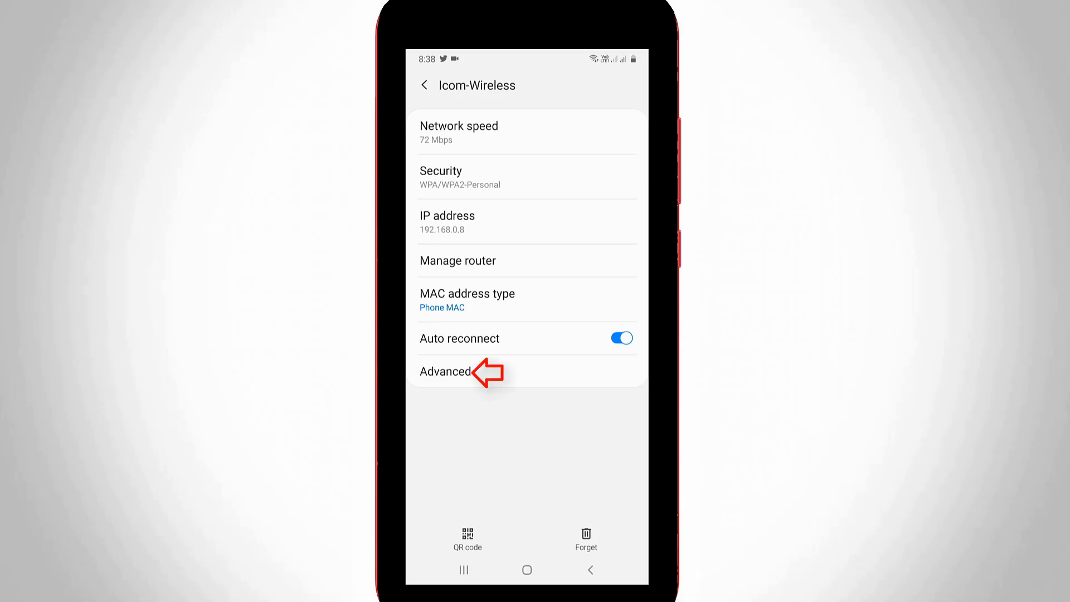
pyautogui.click(445, 372)
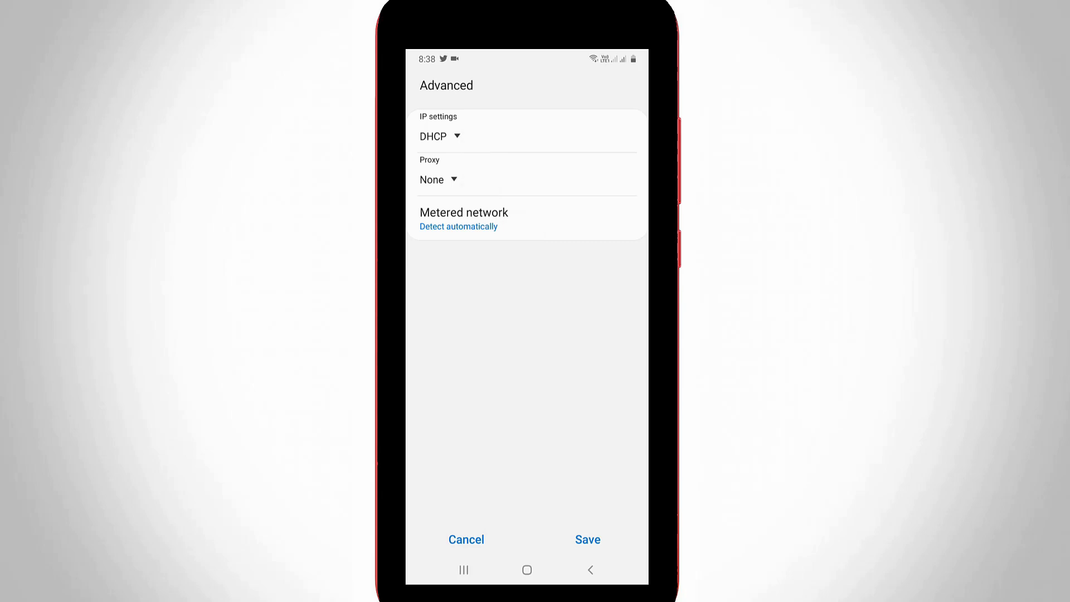
pyautogui.click(588, 539)
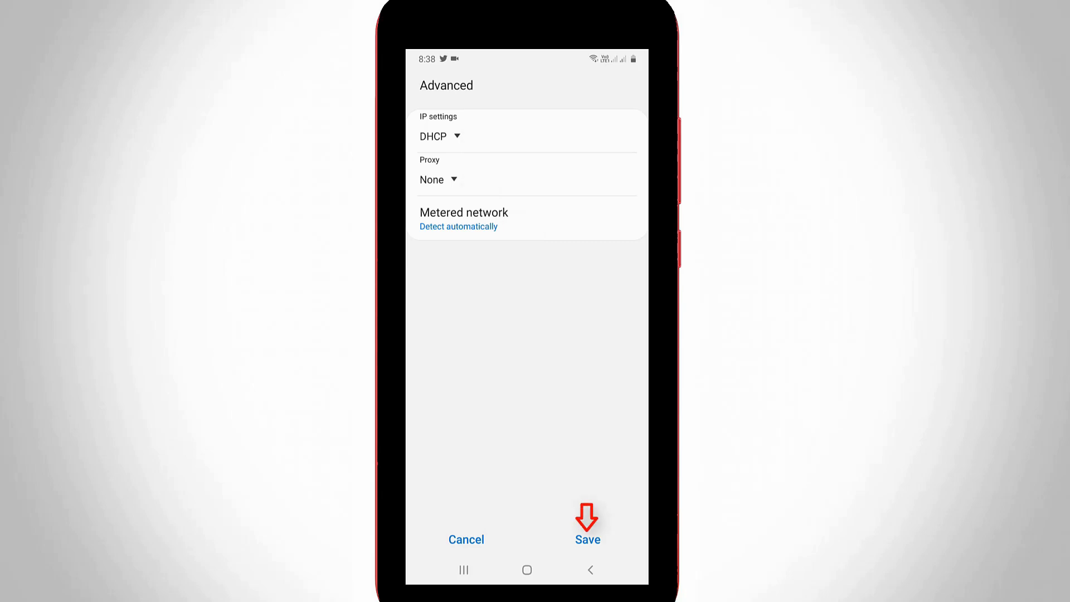
pyautogui.click(588, 539)
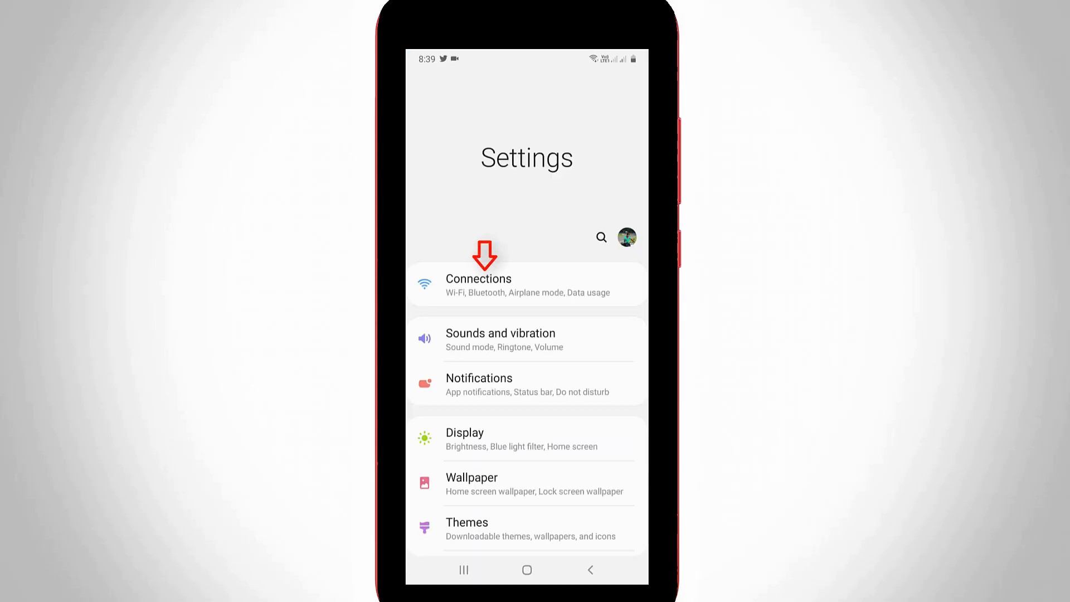
# Reach Mobile networks via Connections and keep Jio's network mode on LTE only
pyautogui.click(478, 284)
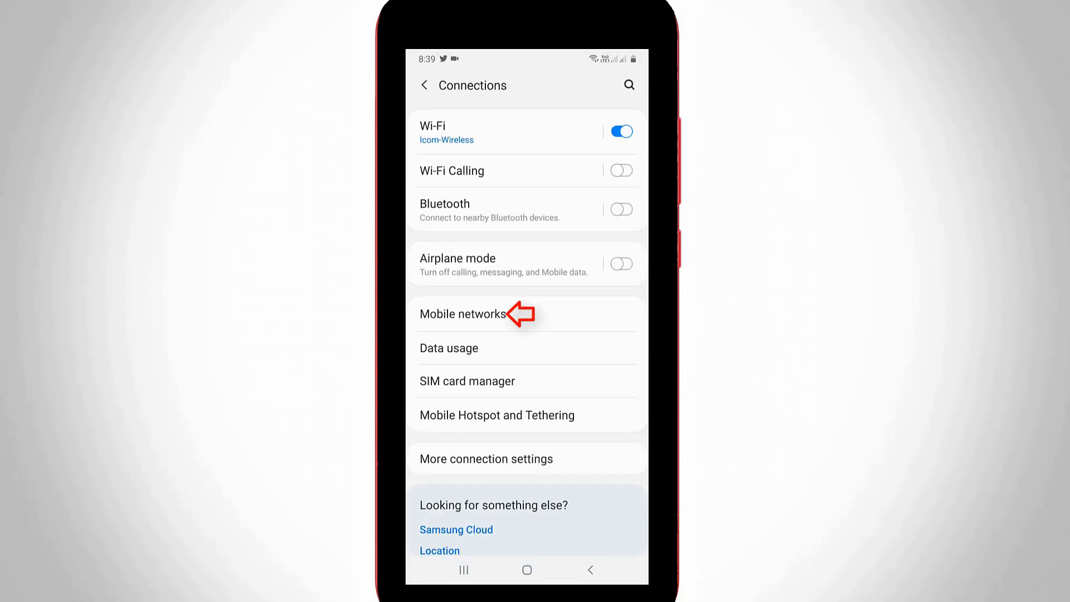
pyautogui.click(463, 314)
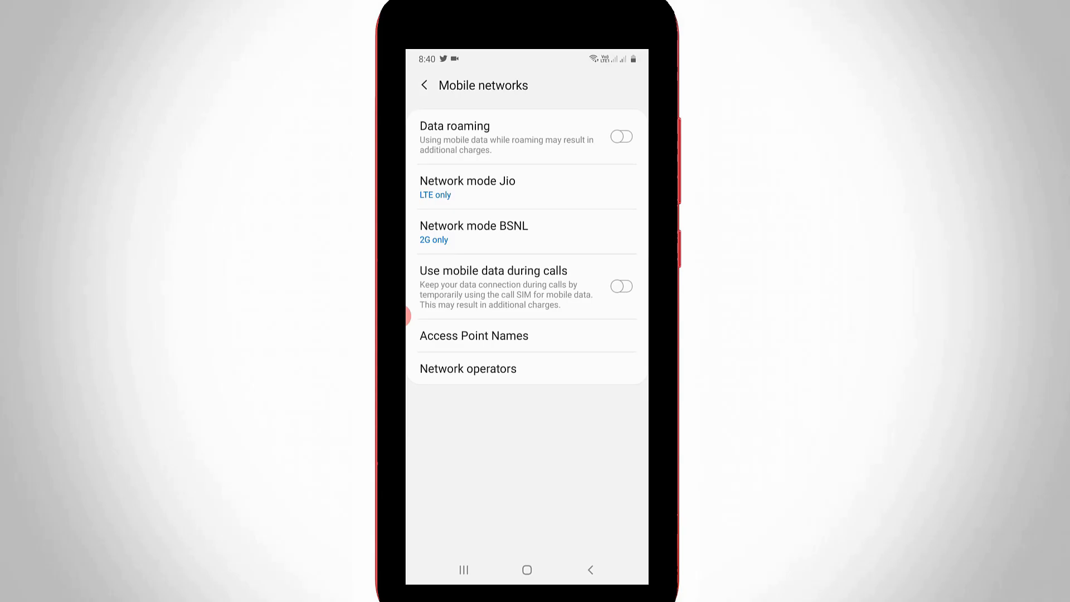
pyautogui.click(468, 188)
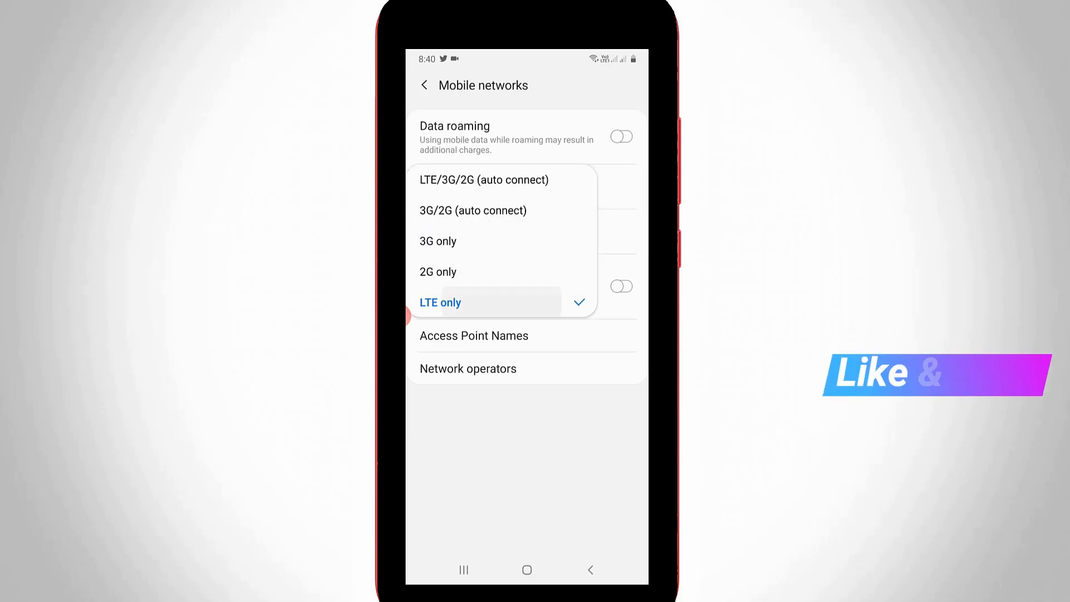
pyautogui.click(441, 302)
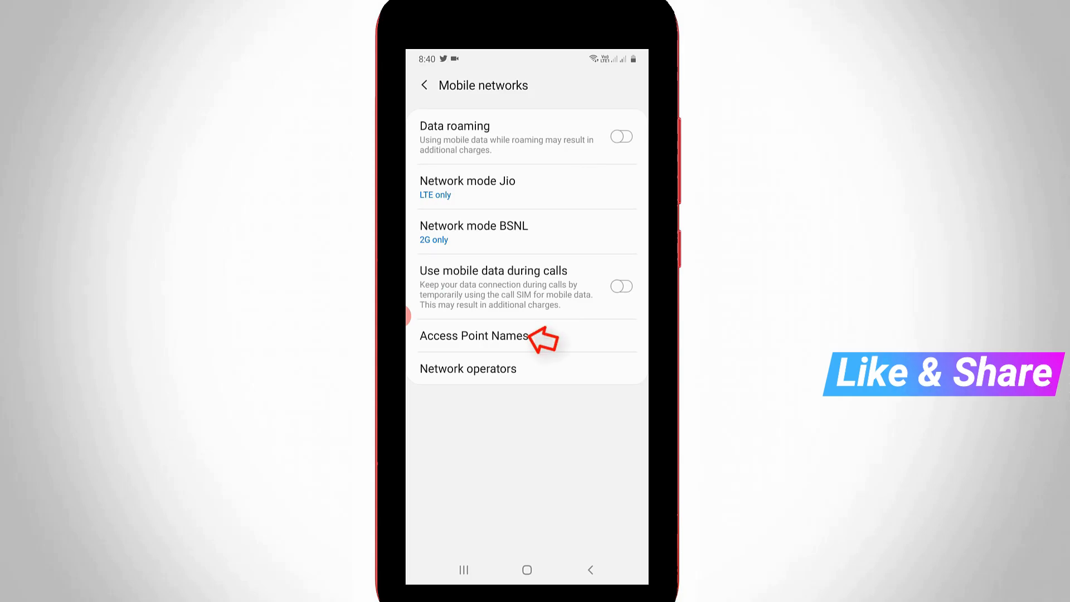
# View the Access Point Names for the BSNL SIM, then return to the Jio SIM's list
pyautogui.click(474, 335)
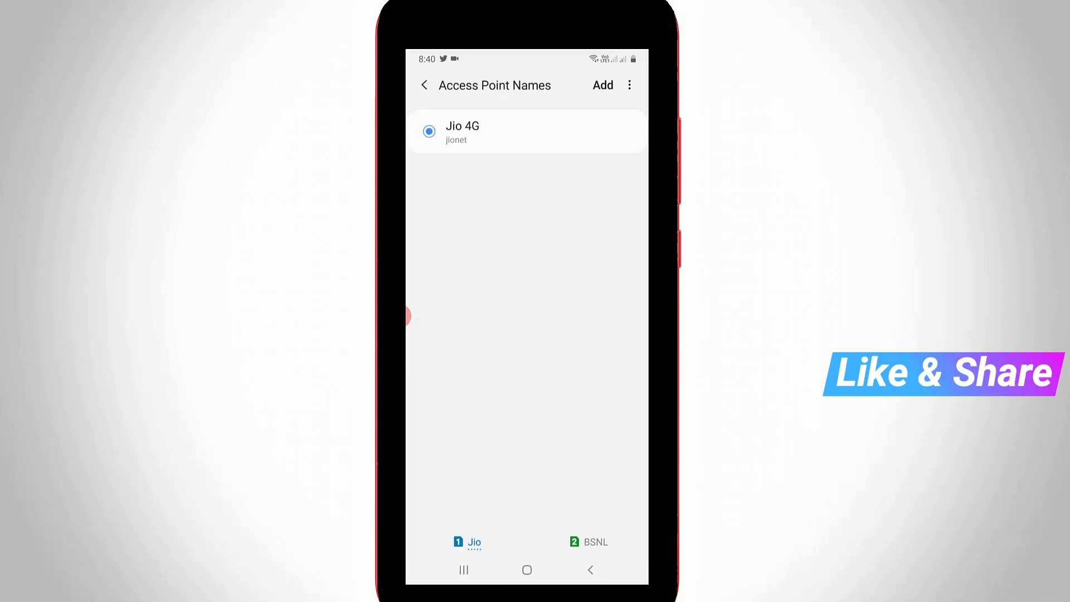
pyautogui.click(587, 542)
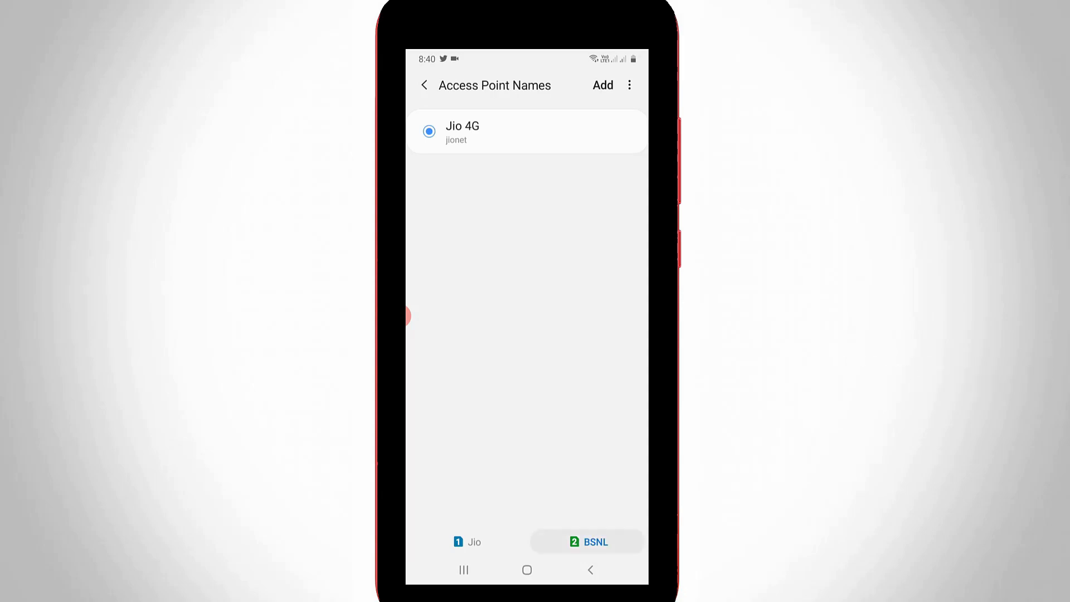
pyautogui.click(585, 542)
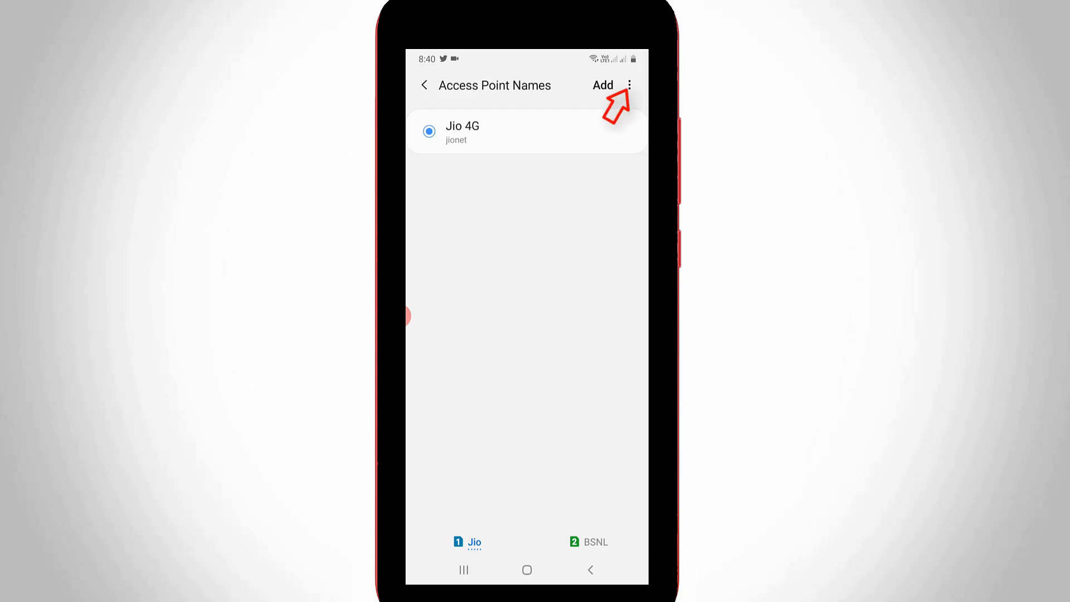
# Reset the Access Point Names to default and confirm the reset
pyautogui.click(627, 85)
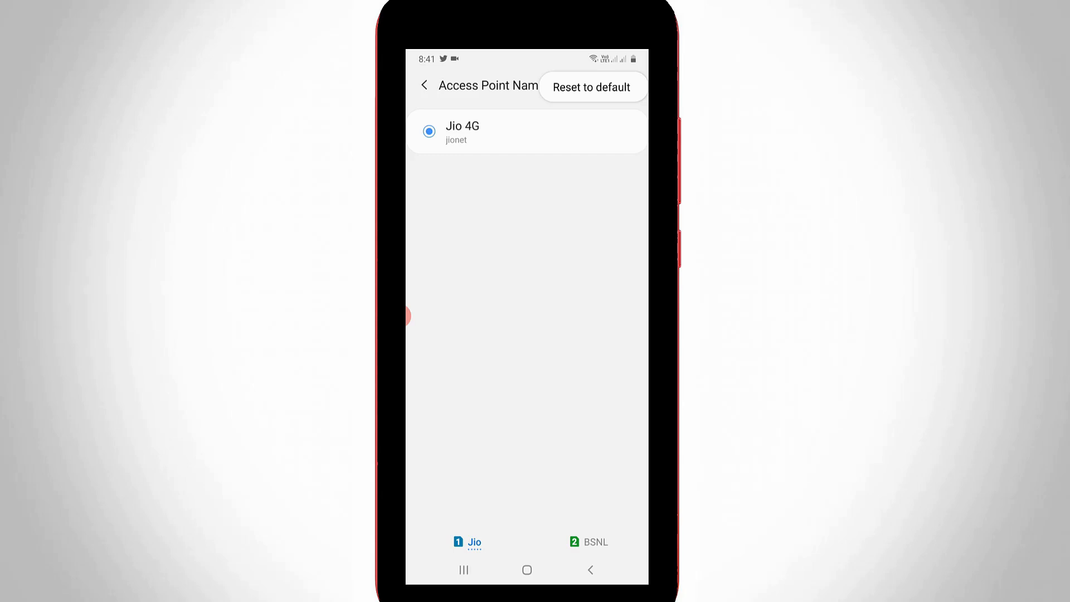
pyautogui.click(591, 87)
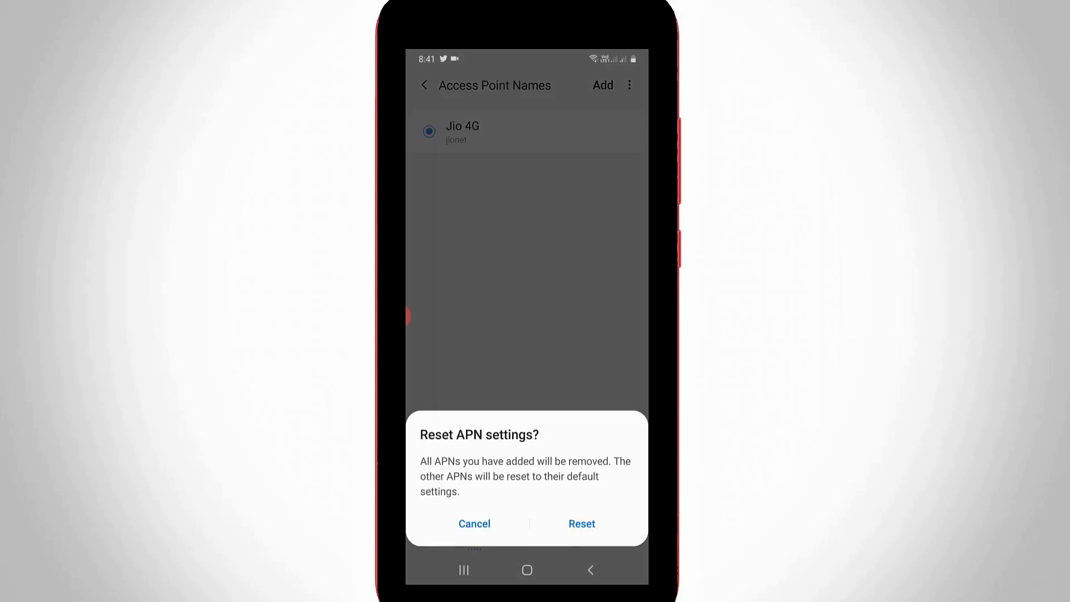
pyautogui.click(582, 524)
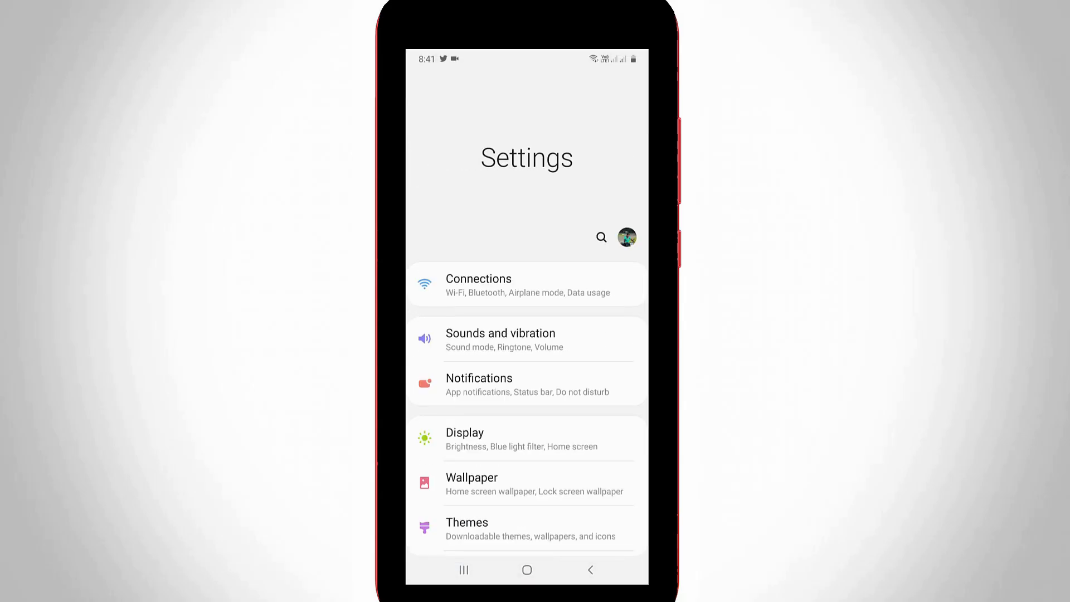
# Reach TikTok's App info page through the Apps list in Settings
pyautogui.scroll(-3)
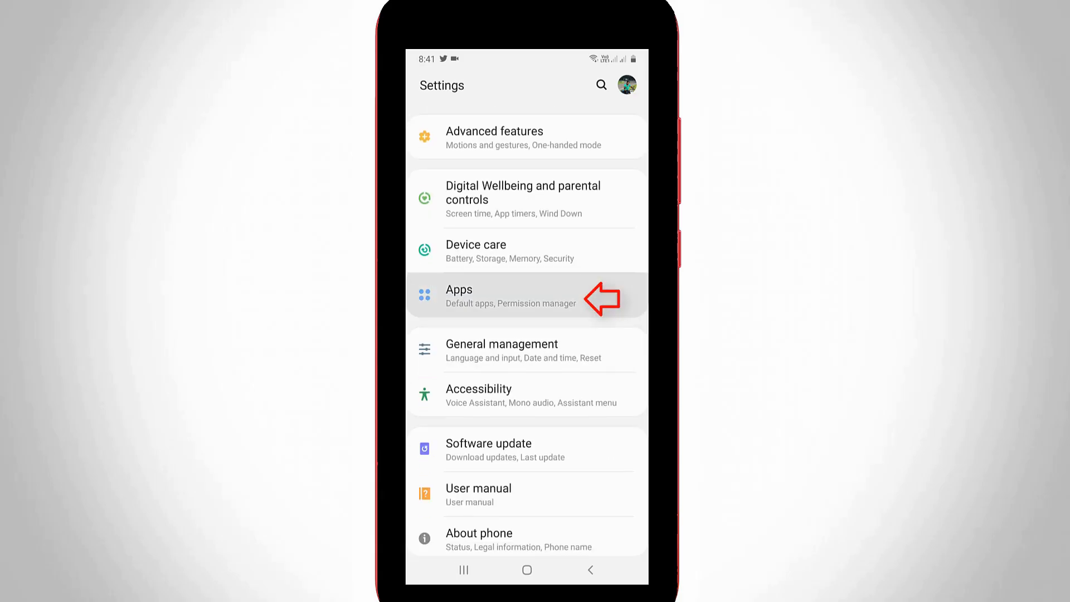
pyautogui.click(509, 297)
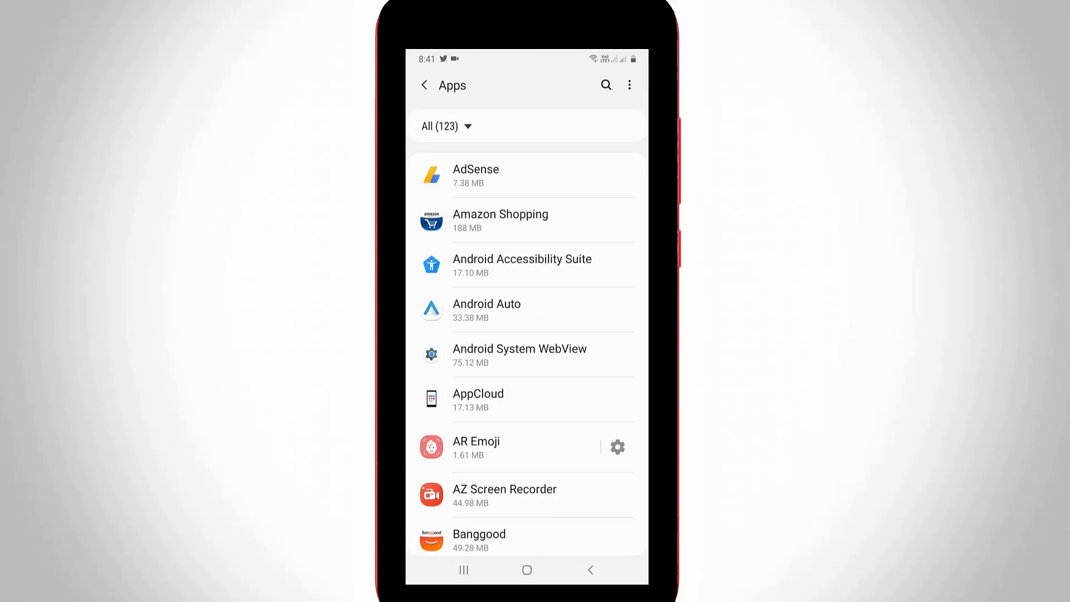
pyautogui.scroll(-3)
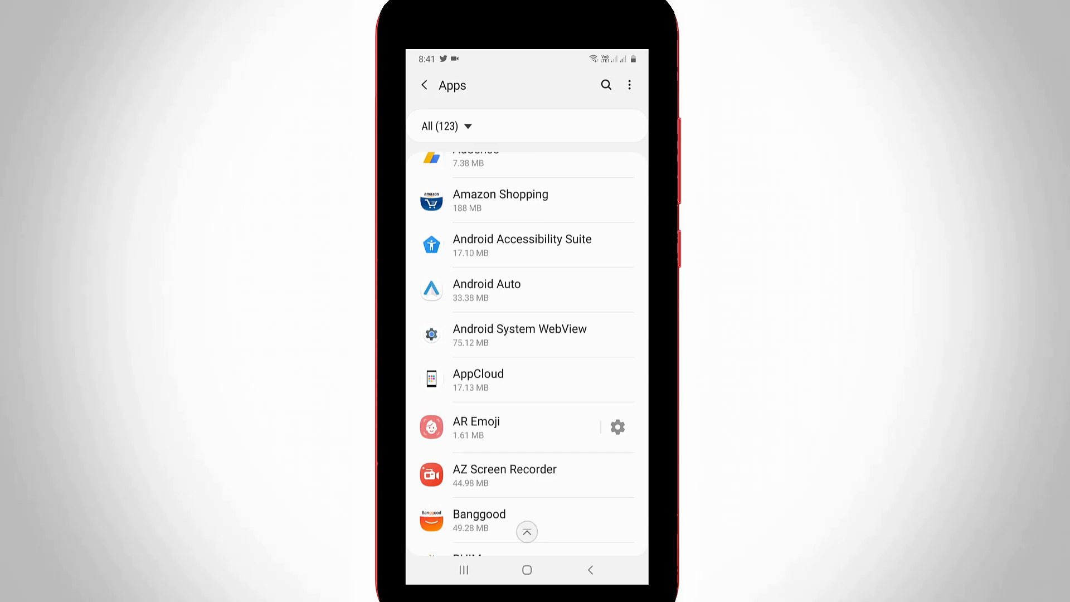
pyautogui.scroll(-3)
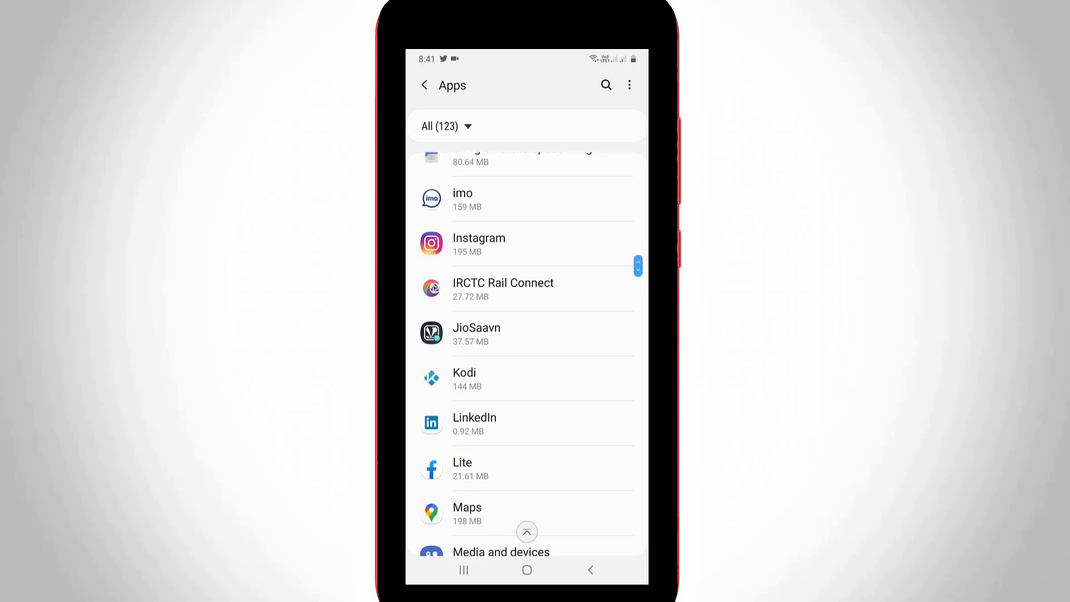
pyautogui.scroll(-3)
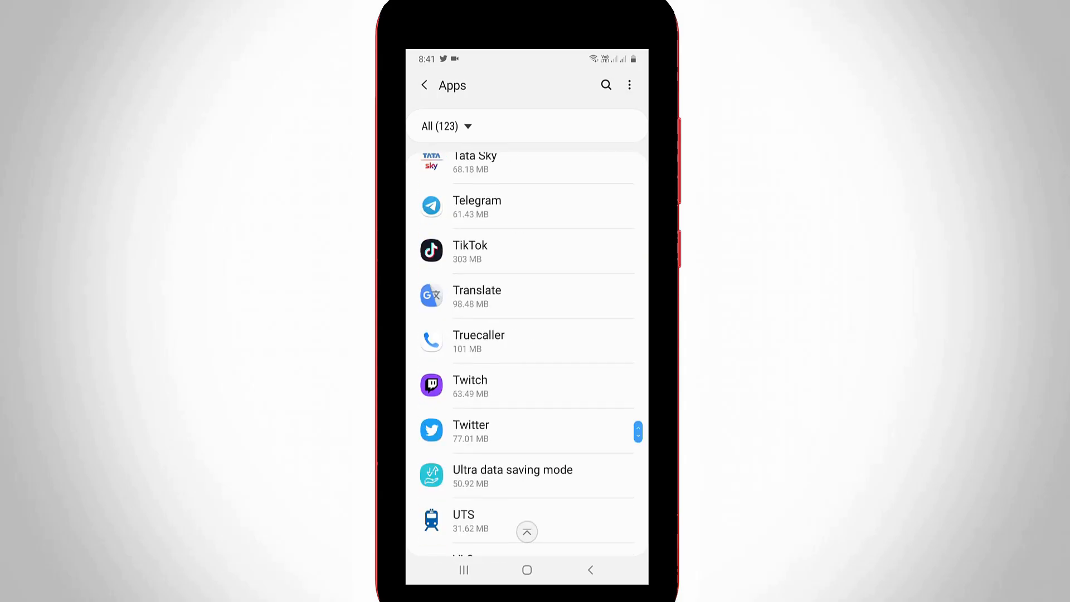
pyautogui.click(527, 251)
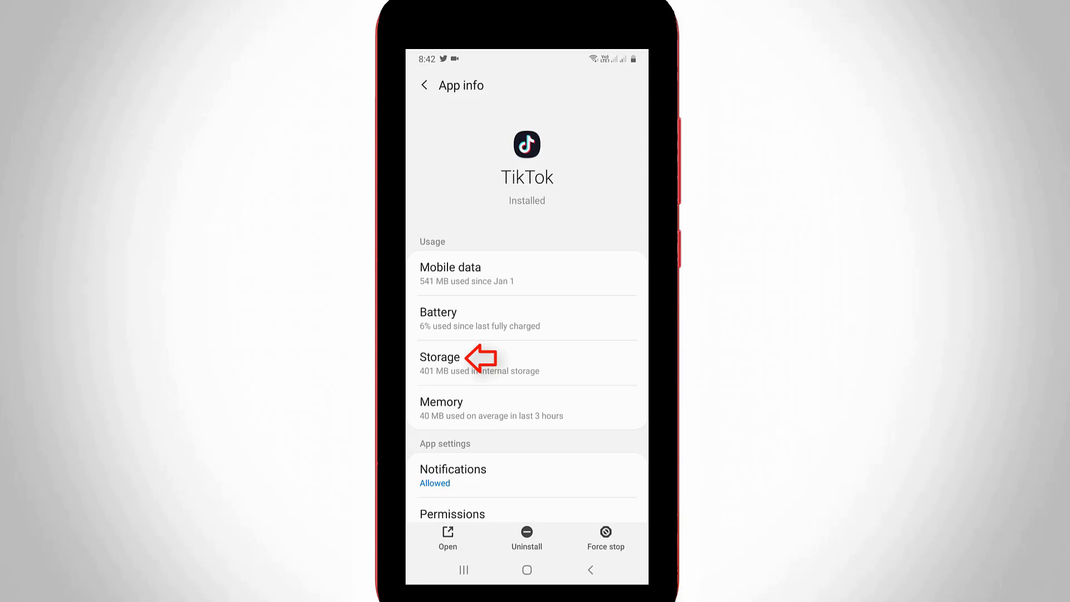
# Clear TikTok's stored data from its Storage page and confirm
pyautogui.click(441, 357)
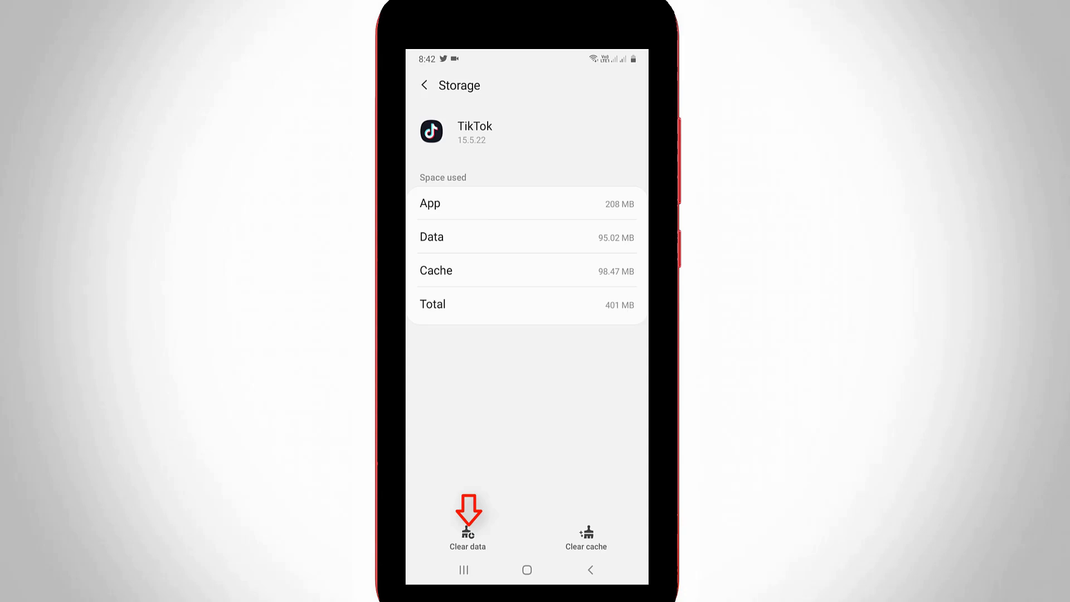
pyautogui.click(469, 536)
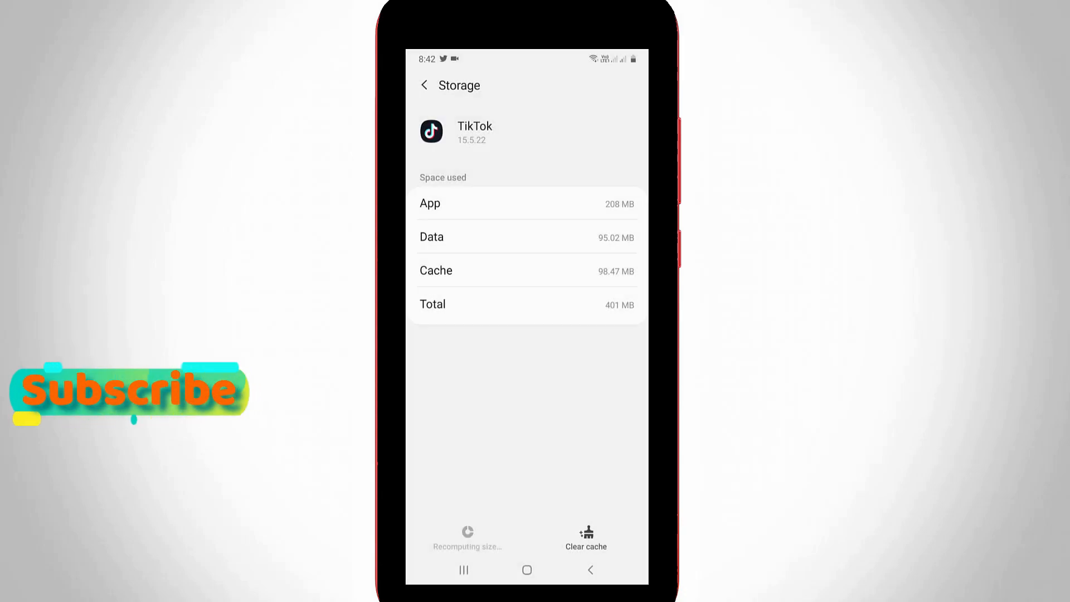
pyautogui.click(585, 537)
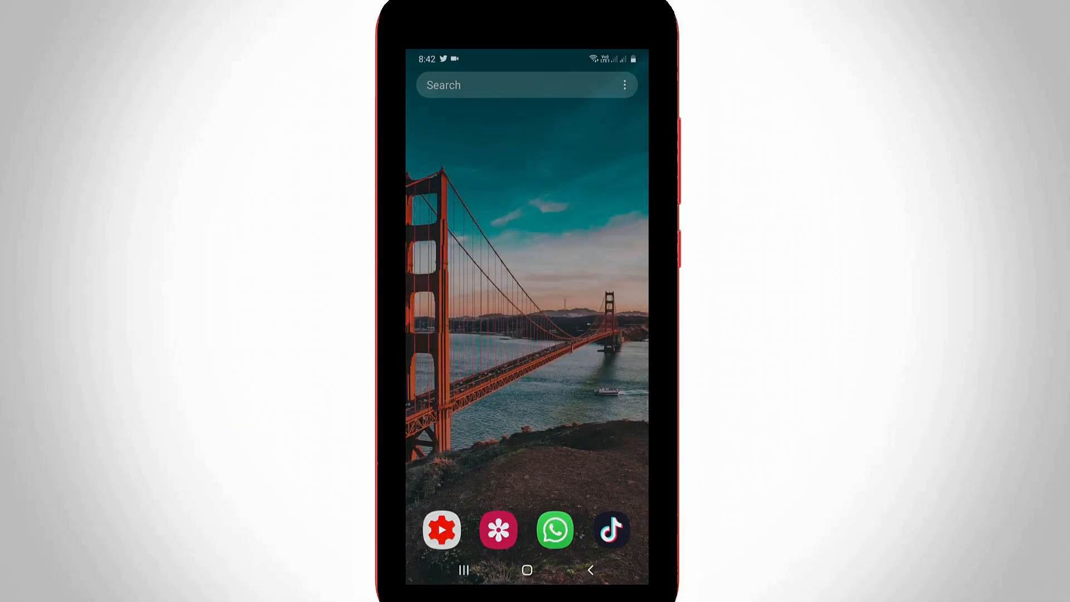
# Hold the power button to show the power off, restart and emergency mode menu
pyautogui.press('POWER')
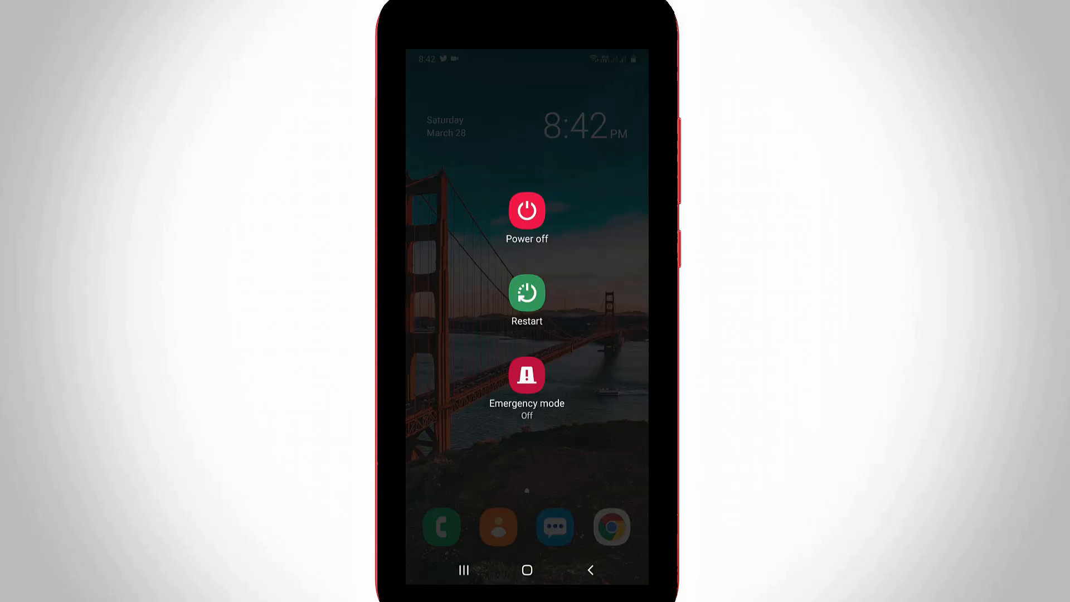